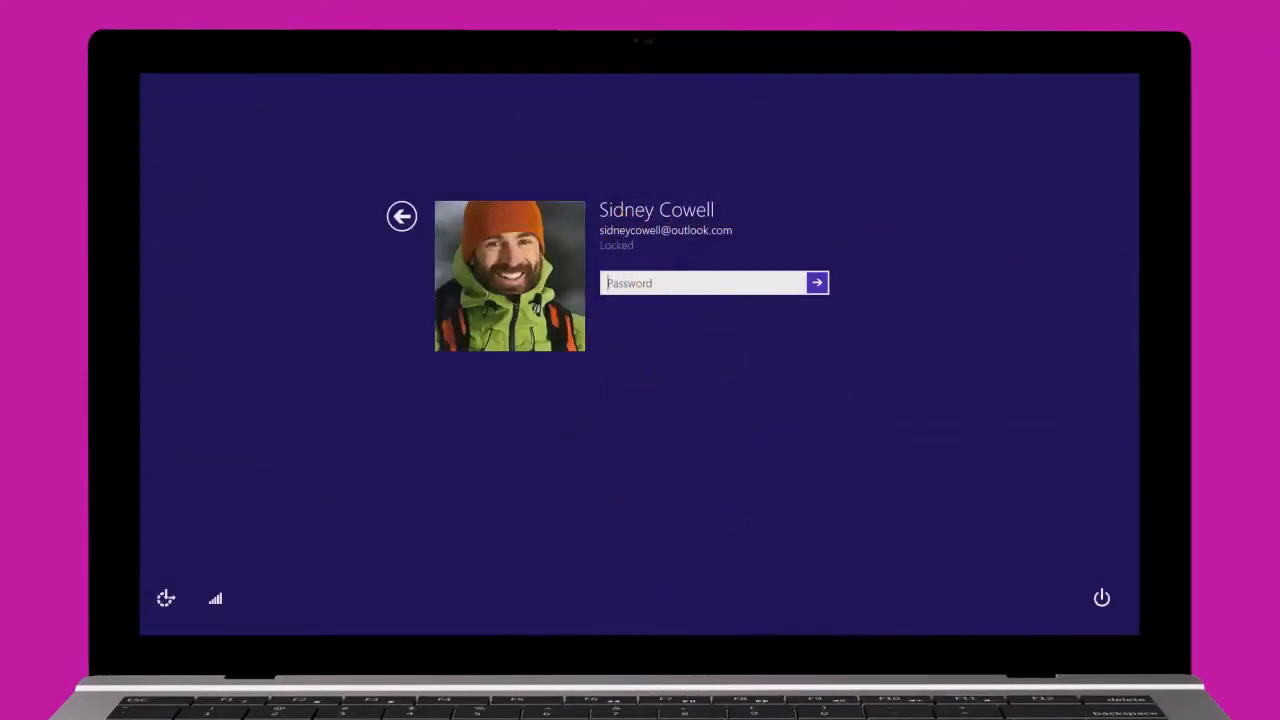
- Unlock the account from the lock screen to reach the Start screen tiles
{"action": "left_click", "coordinate": [816, 282]}
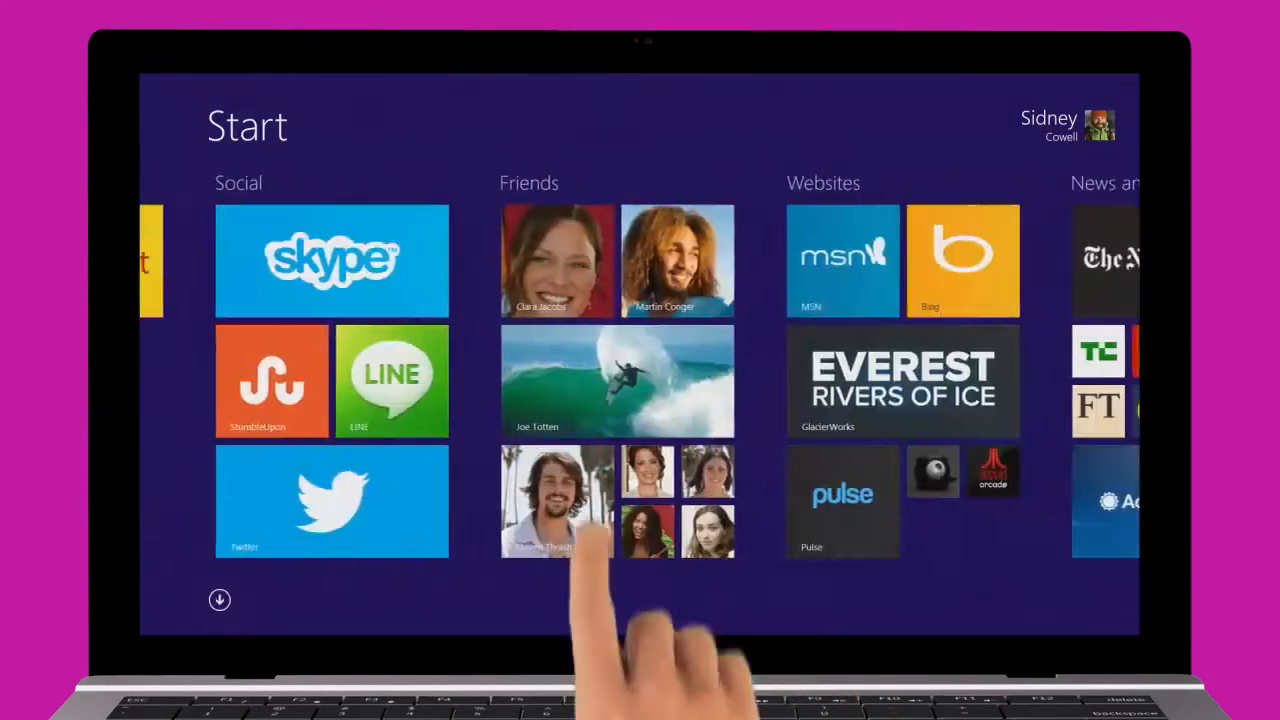
{"action": "scroll", "scroll_direction": "right", "scroll_amount": 3}
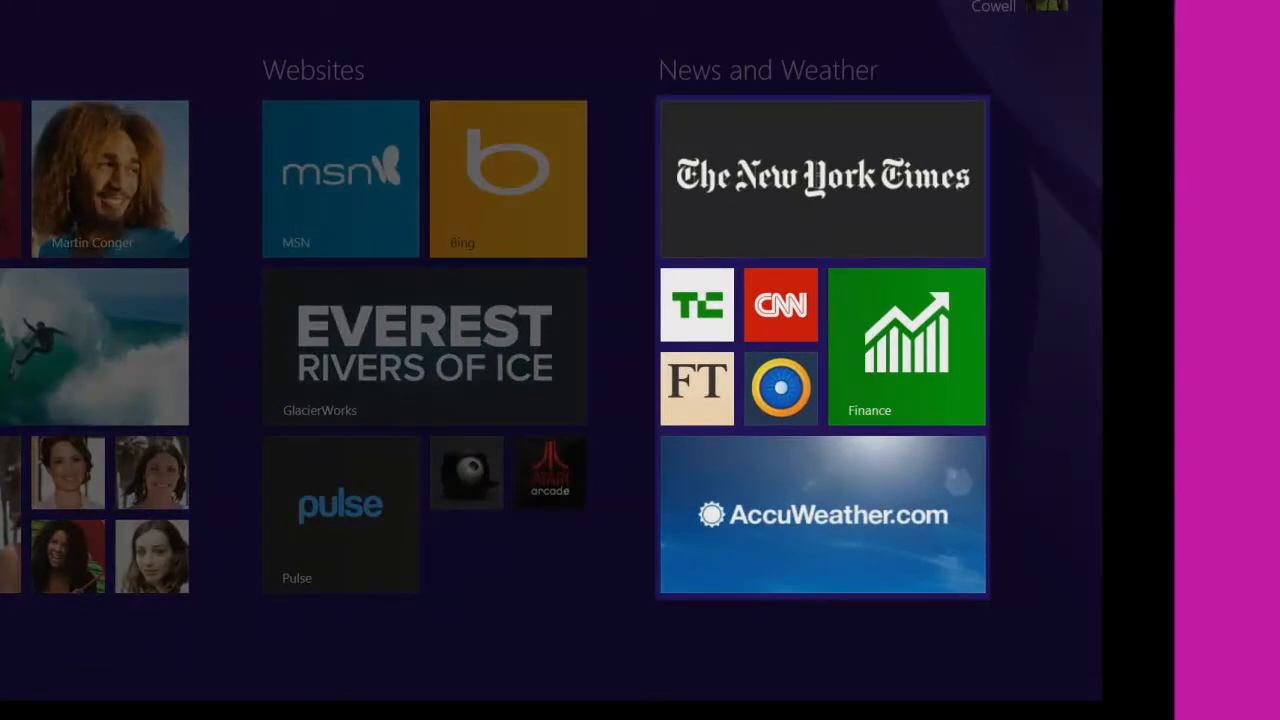
{"action": "scroll", "scroll_direction": "left", "scroll_amount": 3}
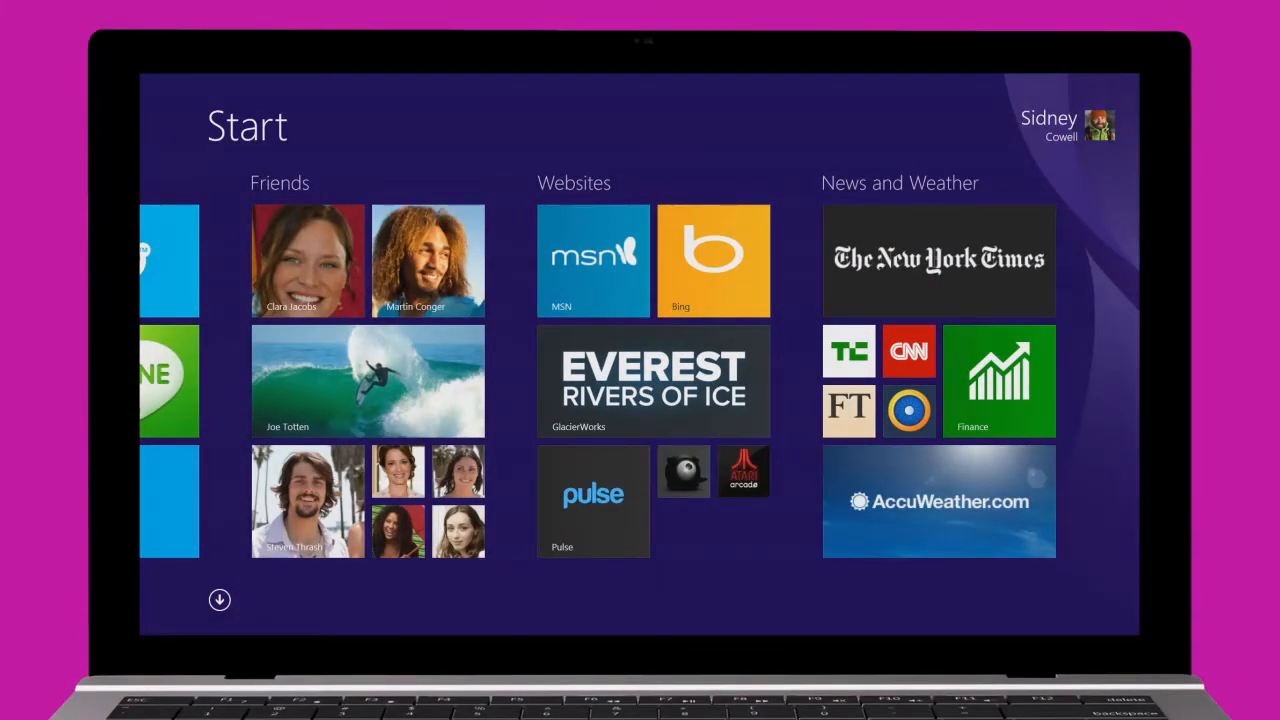
{"action": "left_click", "coordinate": [220, 600]}
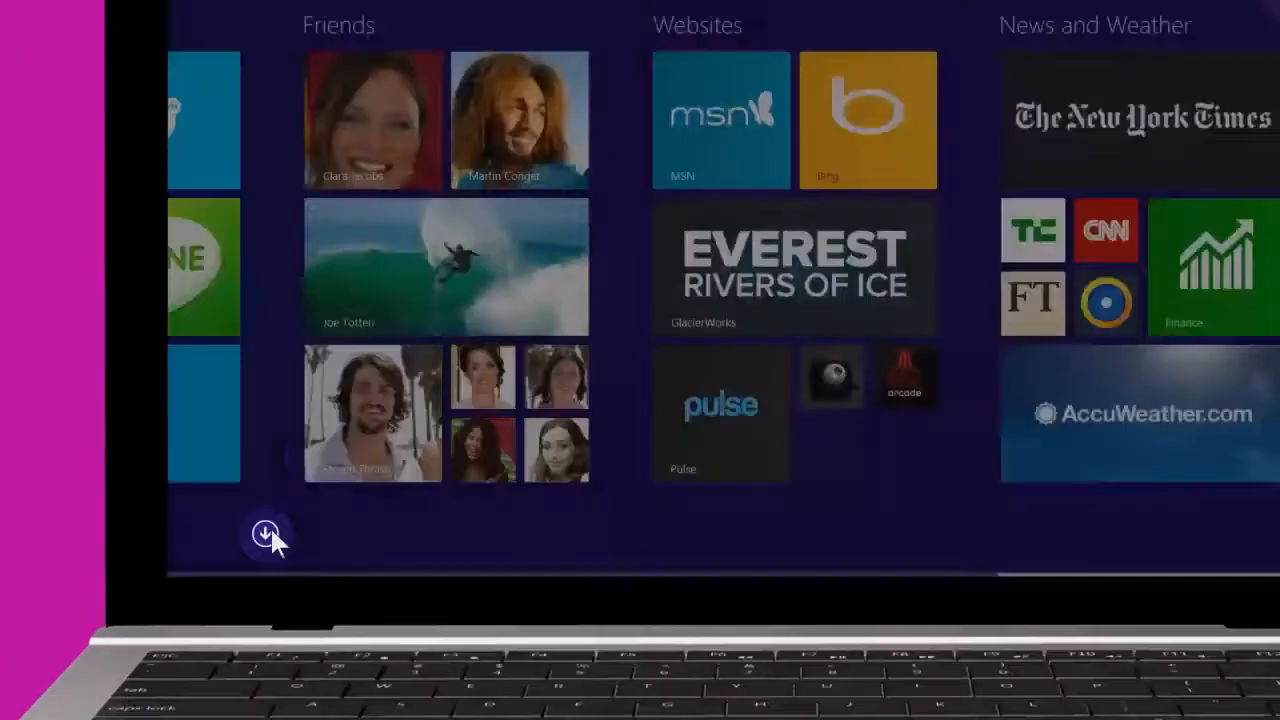
- Show the first Start page with Mail, Calendar and Weather, then launch the Desktop tile
{"action": "left_click", "coordinate": [266, 532]}
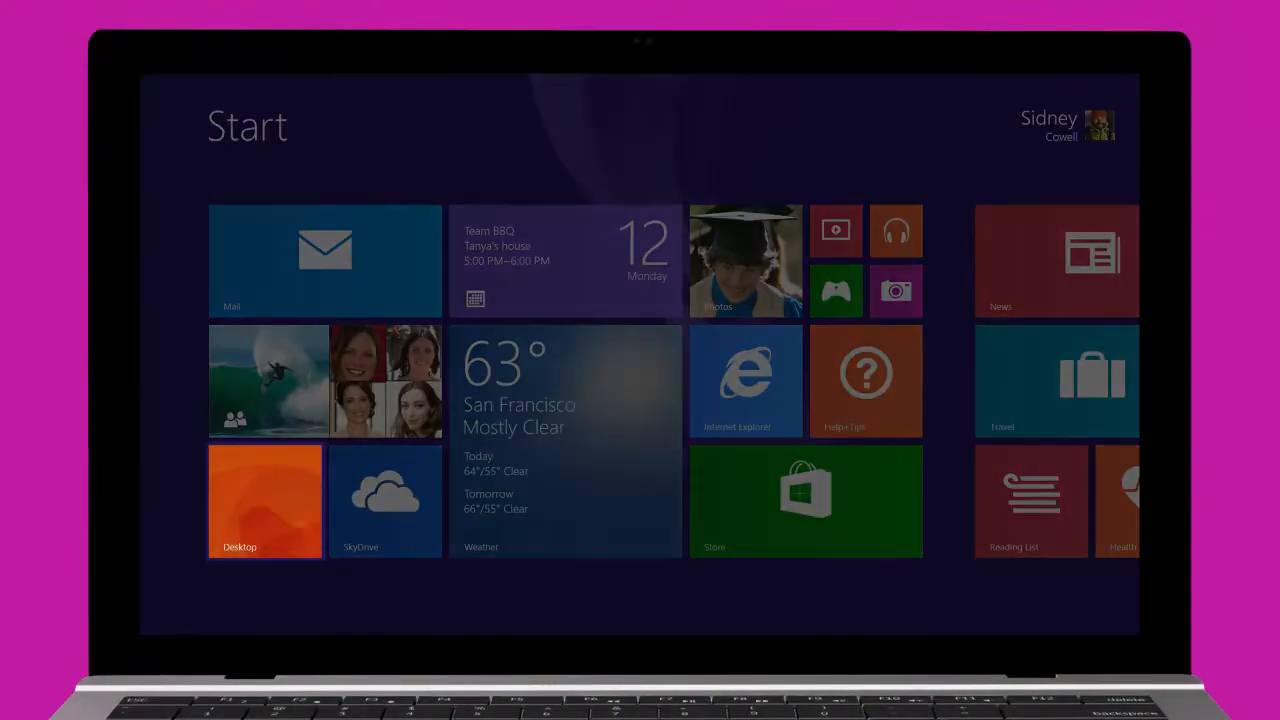
{"action": "left_click", "coordinate": [264, 500]}
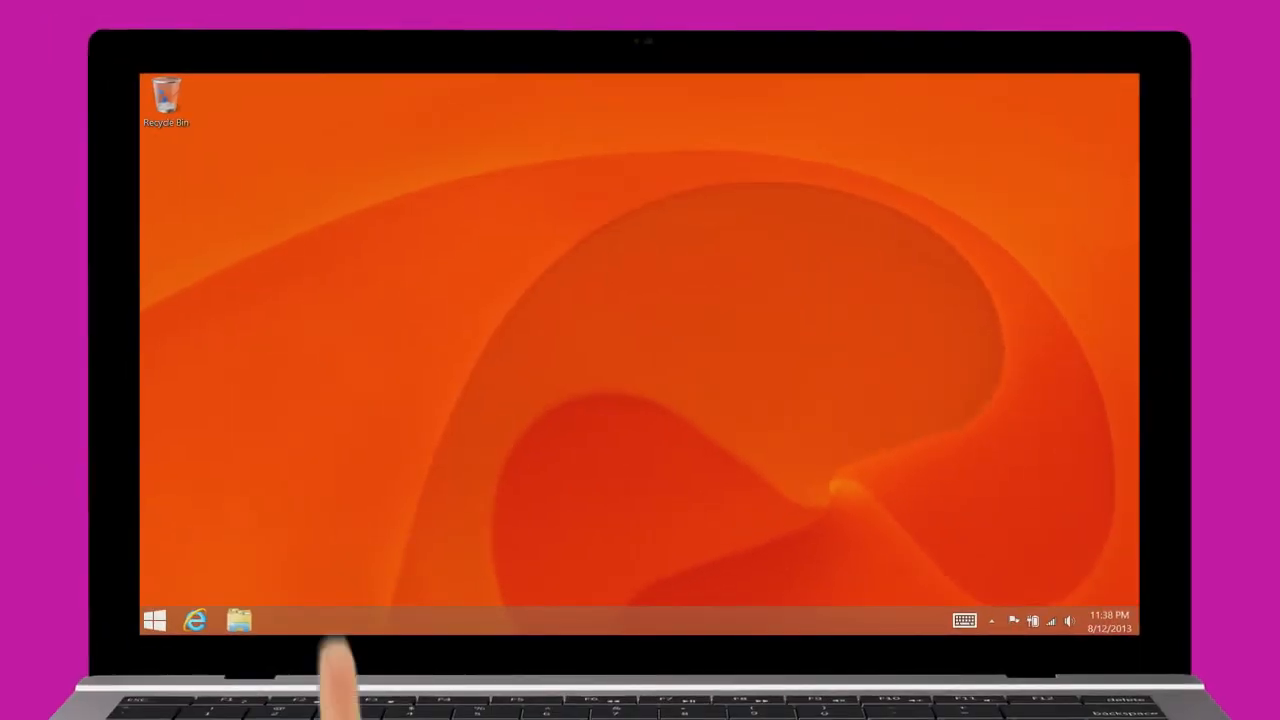
- Show recent apps, return to Start and swipe across to the Games group
{"action": "left_click", "coordinate": [200, 620]}
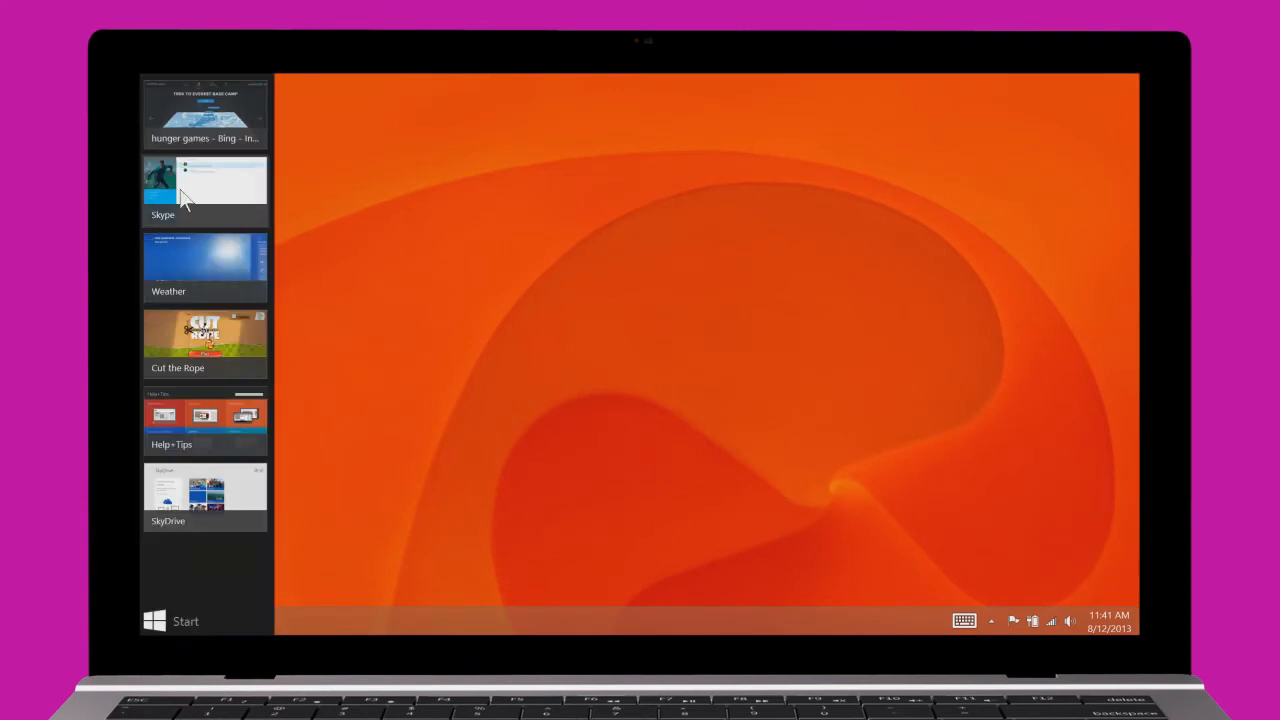
{"action": "left_click", "coordinate": [204, 110]}
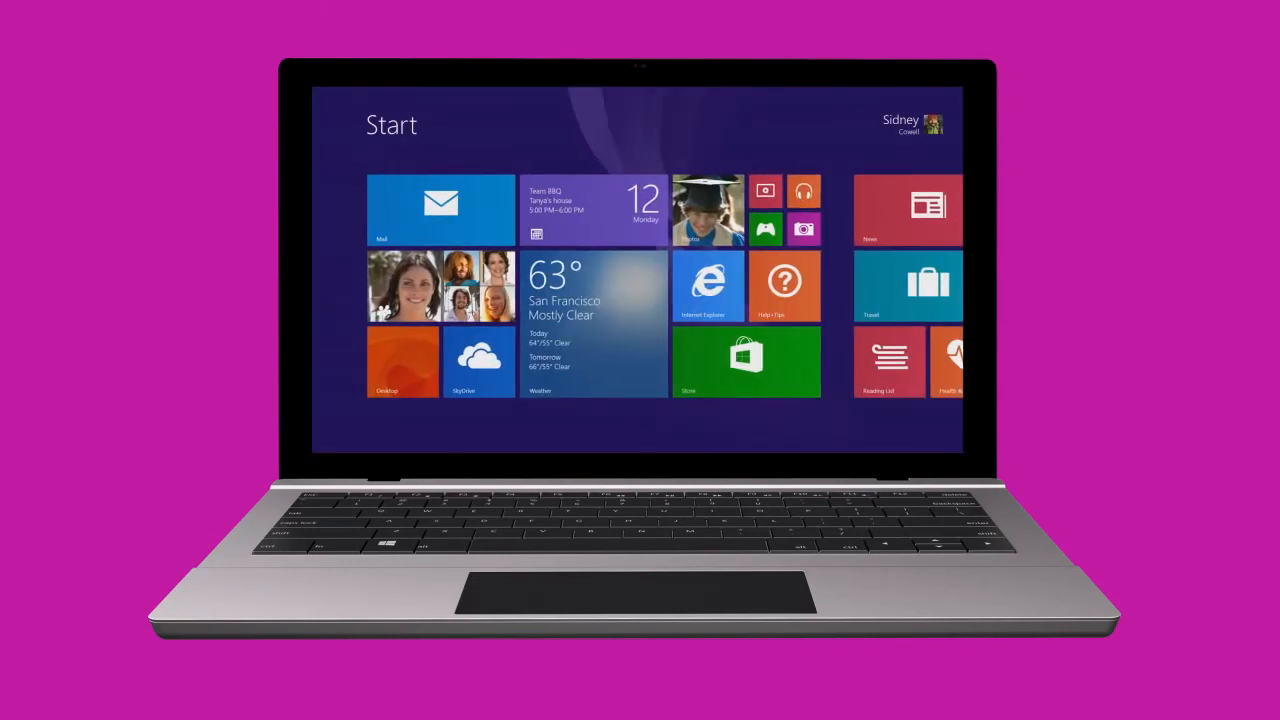
{"action": "scroll", "scroll_direction": "right", "scroll_amount": 3}
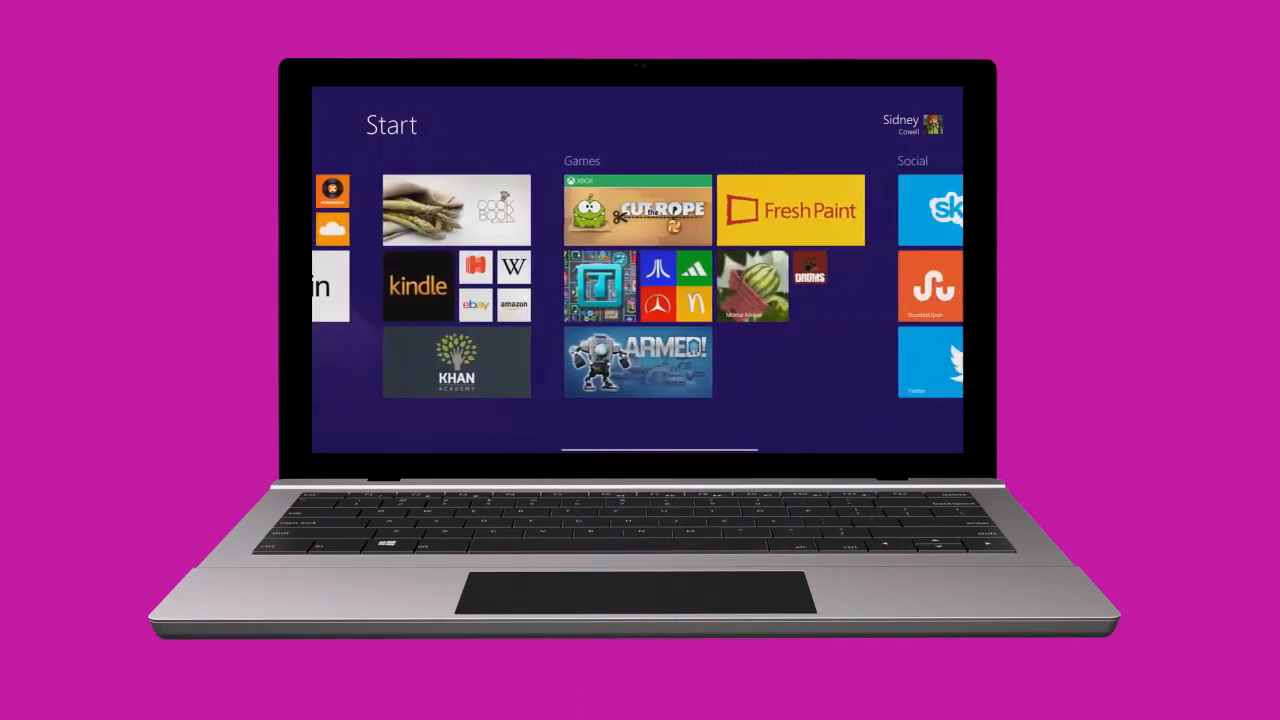